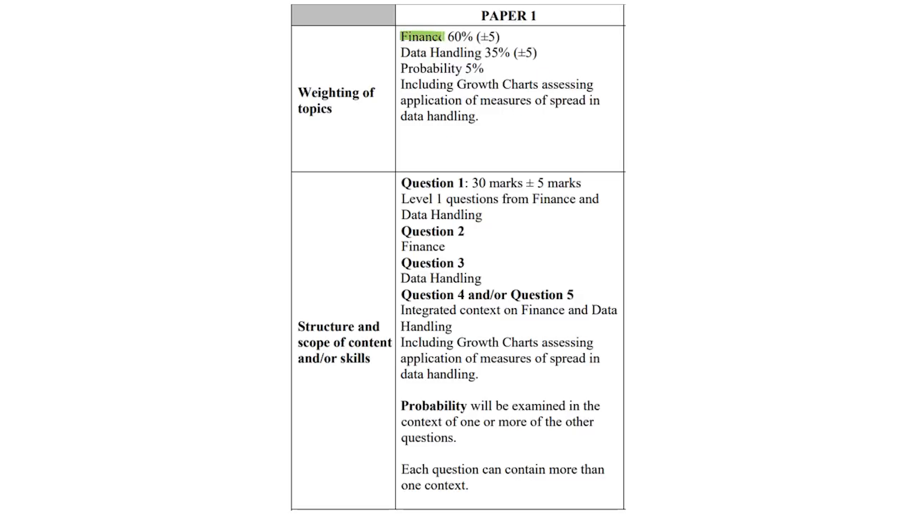
Highlight Data Handling, Finance and the Question 4 topics green in the Paper 1 table.
drag(404, 51, 474, 51)
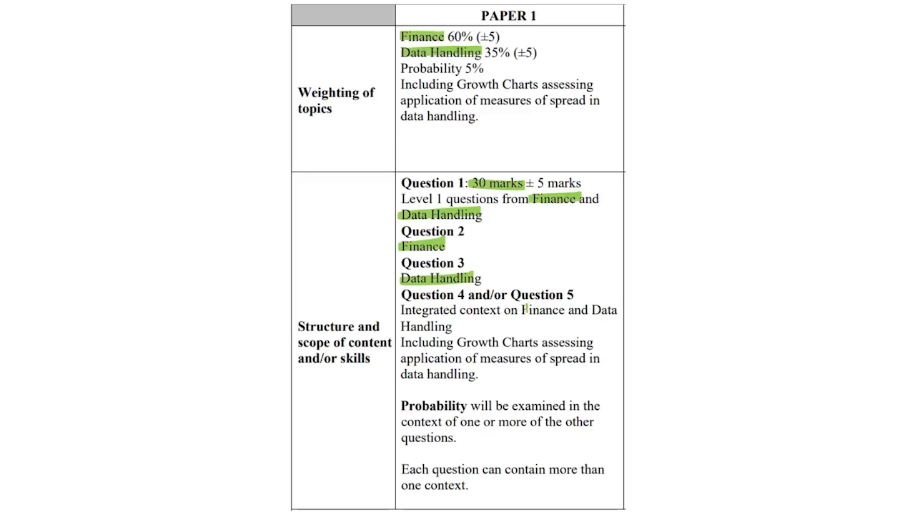
drag(521, 309, 627, 309)
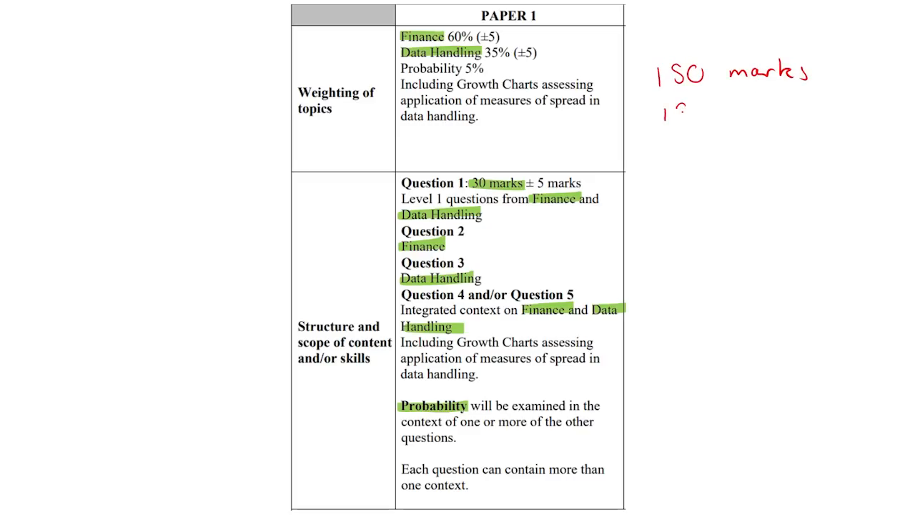
Handwrite '180 min', '1,2 min/mark' and '5 mark = 6 min' below the 150 marks note.
text(180 min)
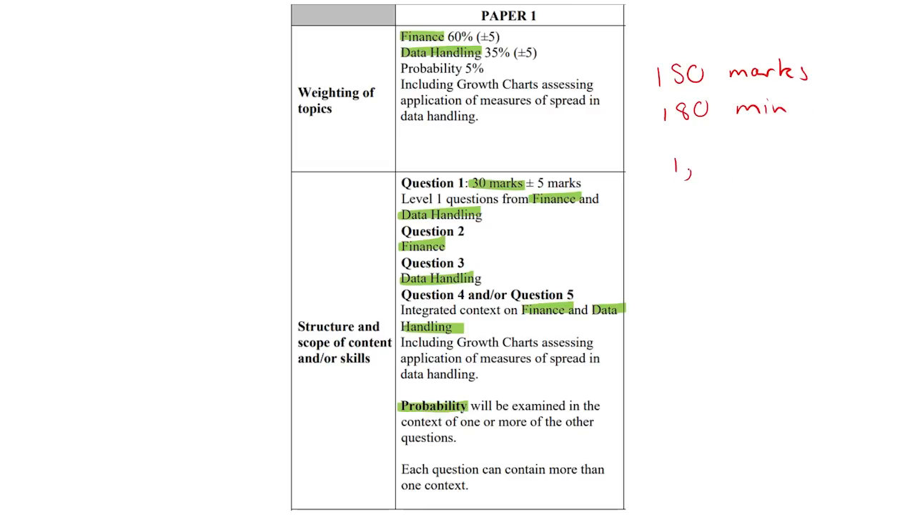
text(2 m)
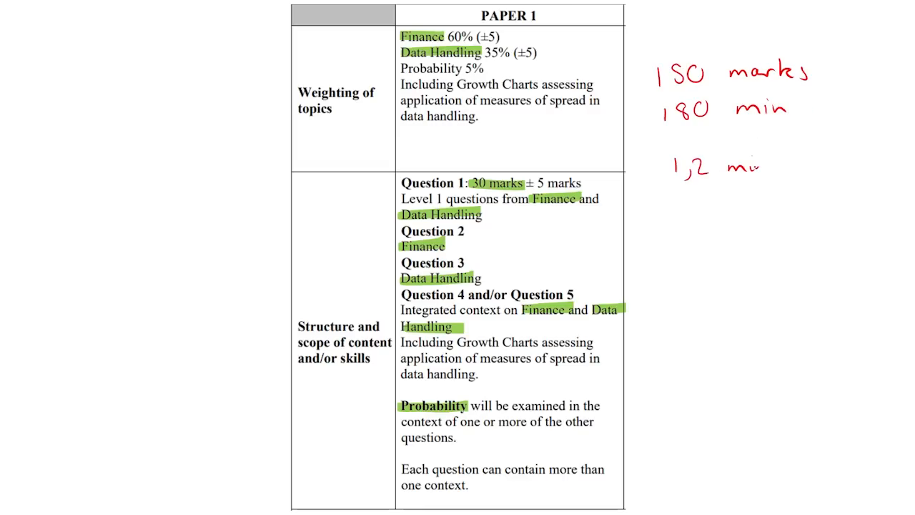
text(/mar)
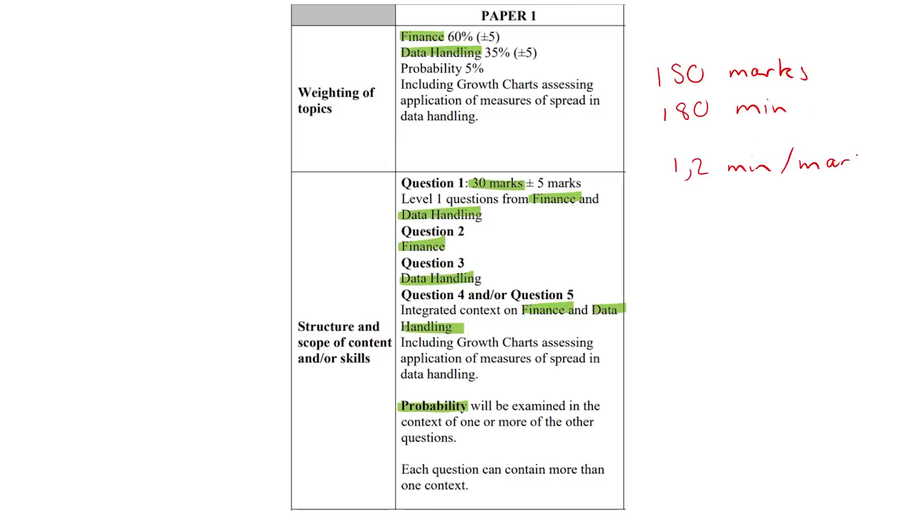
text(k)
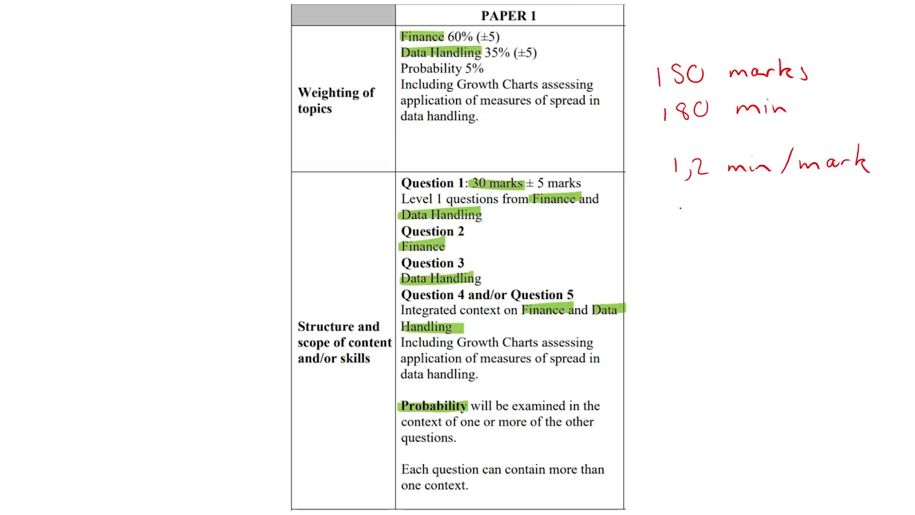
text(5 mark =)
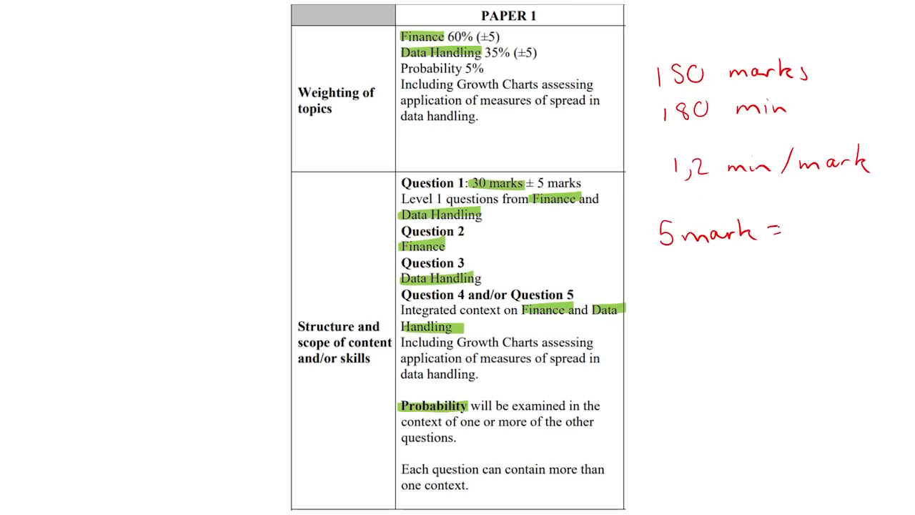
text(6 min)
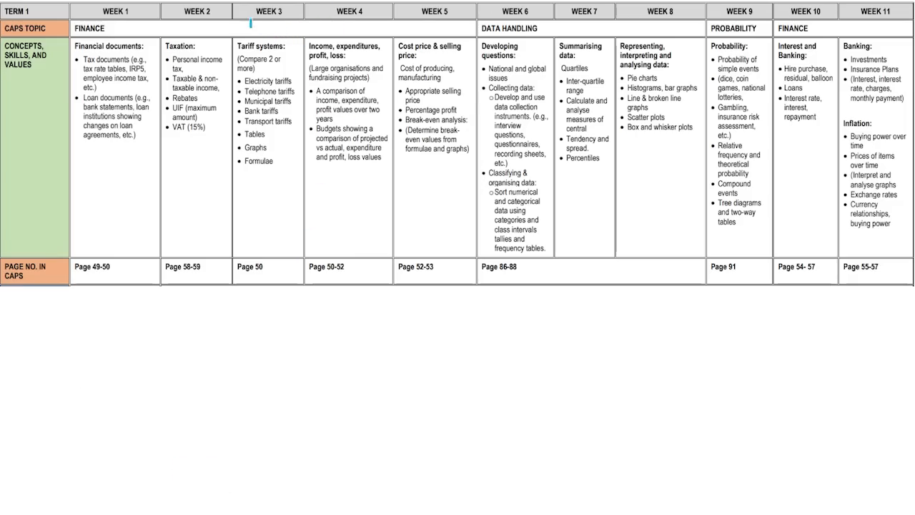
Highlight Financial documents, tax and loan documents, Budgets and Cost price & selling price blue.
click(79, 28)
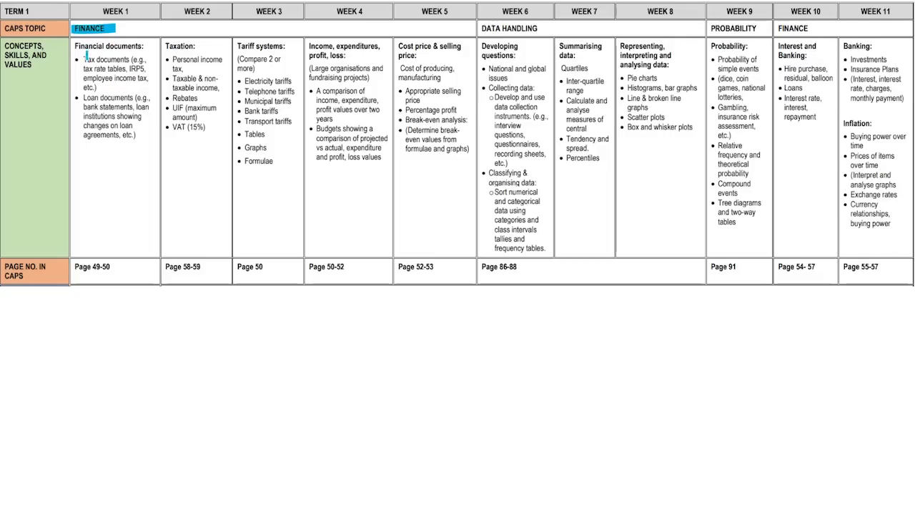
double_click(107, 45)
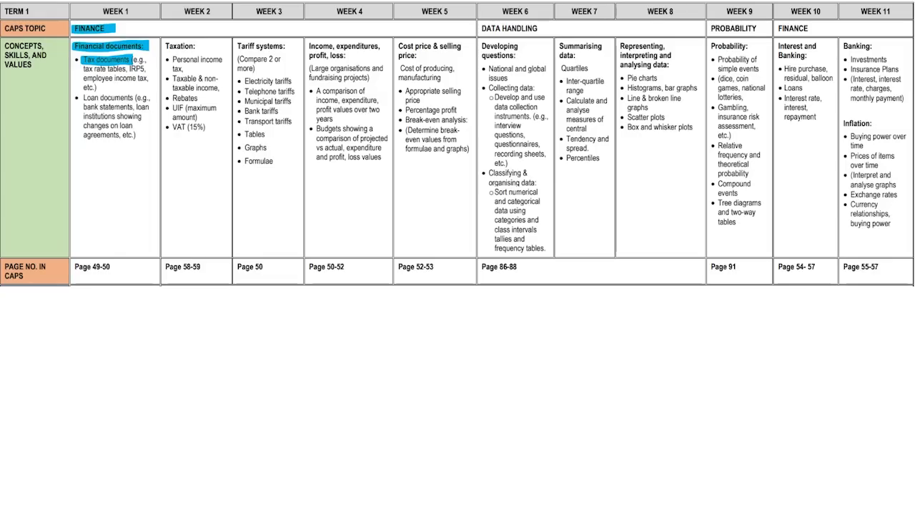
double_click(105, 97)
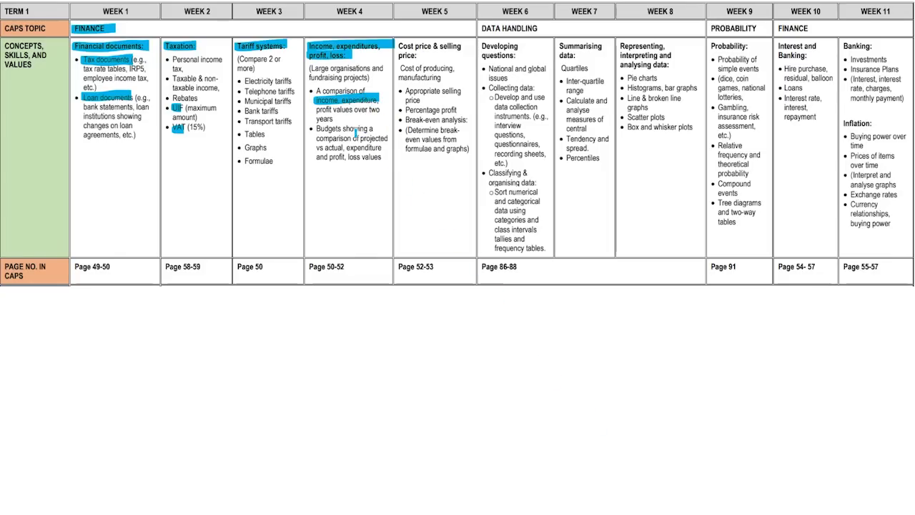
double_click(327, 129)
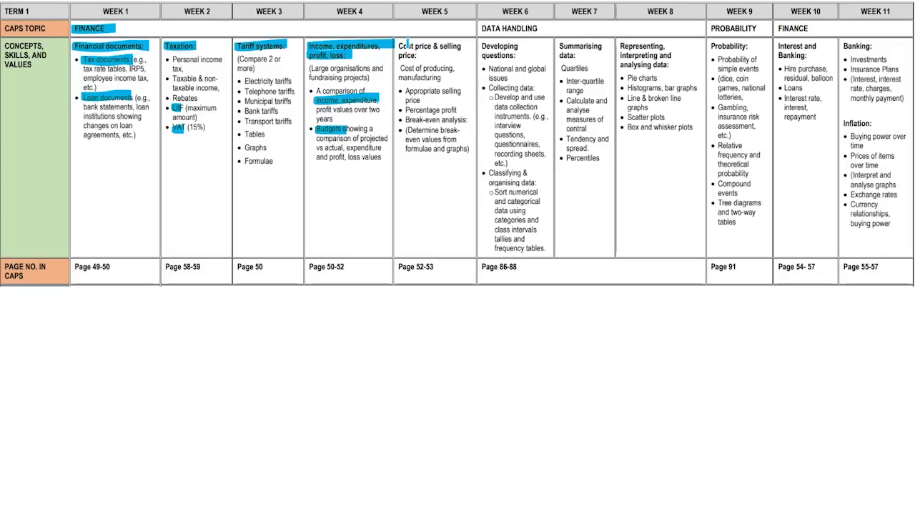
double_click(422, 46)
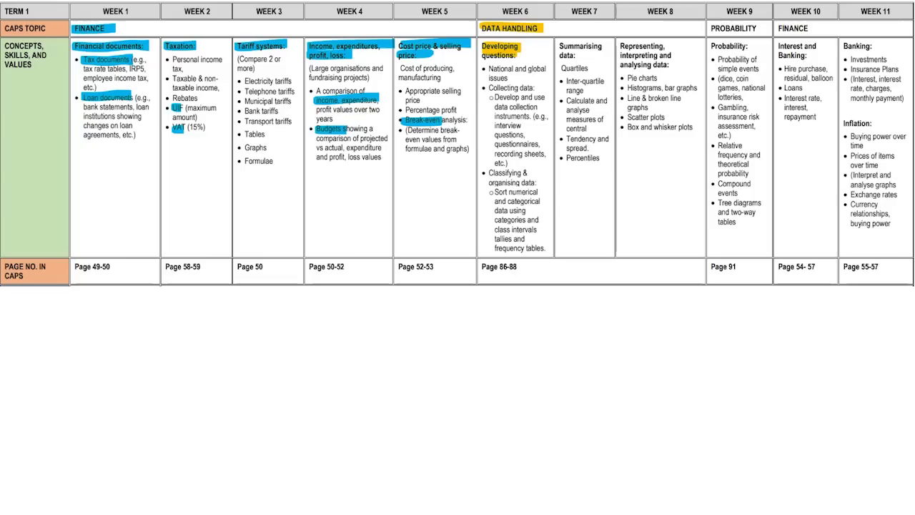
Highlight Classifying & organising data and class intervals under week 6 yellow.
double_click(506, 173)
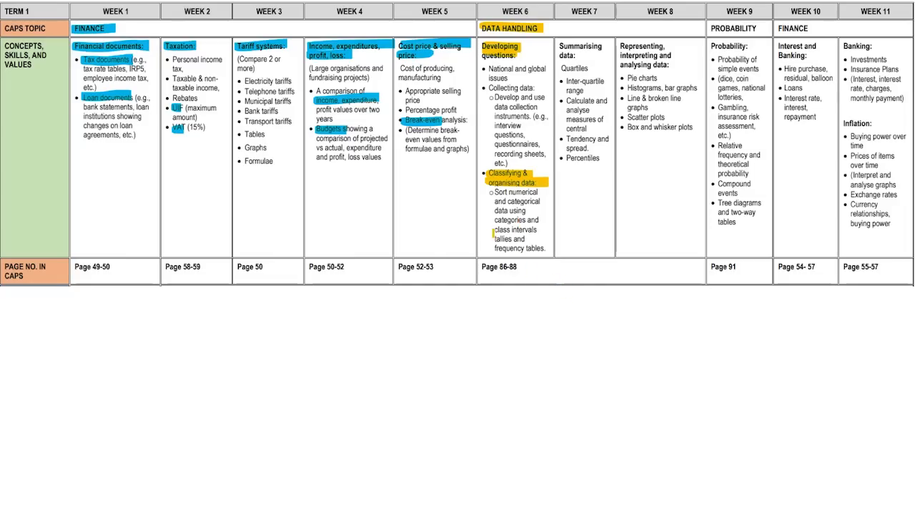
double_click(518, 229)
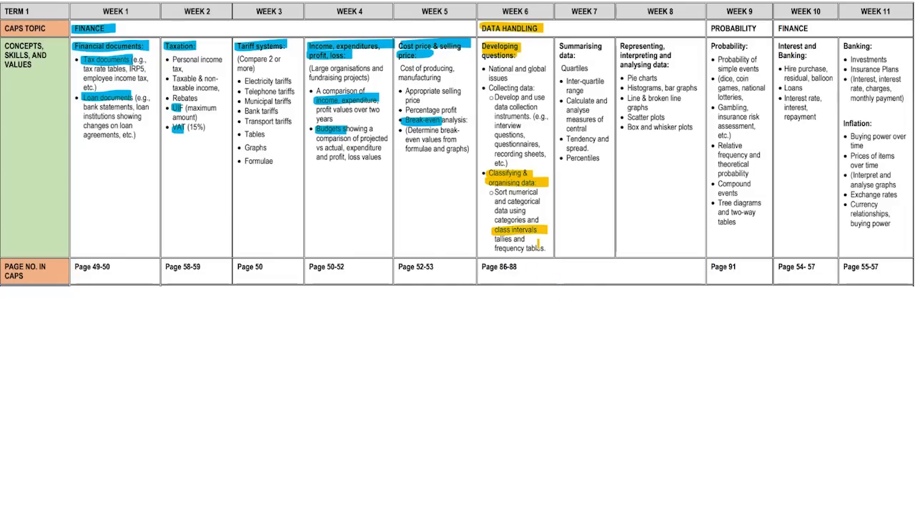